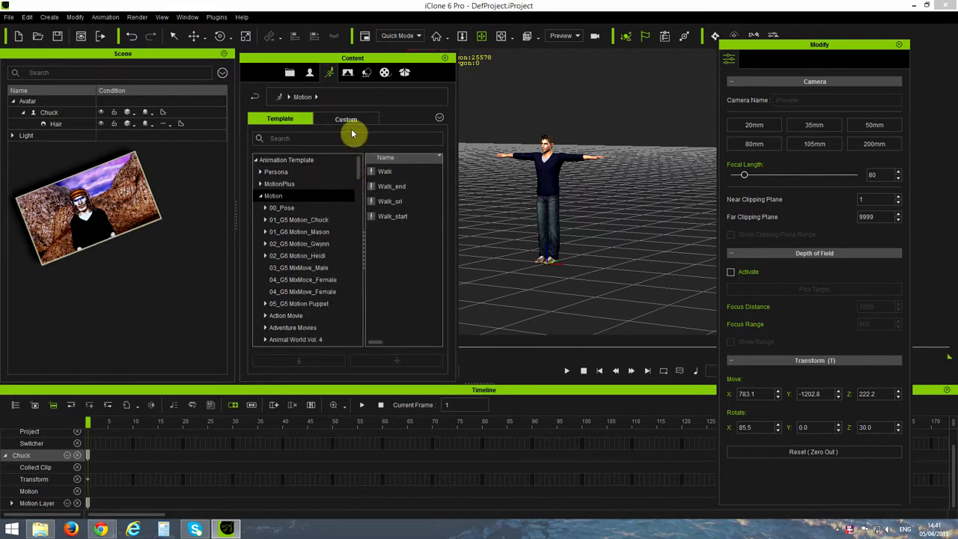
Step: Apply Male2_C11_RunTurnLeft90 from Custom > 01 Male to Chuck and orbit around the running avatar
click(346, 119)
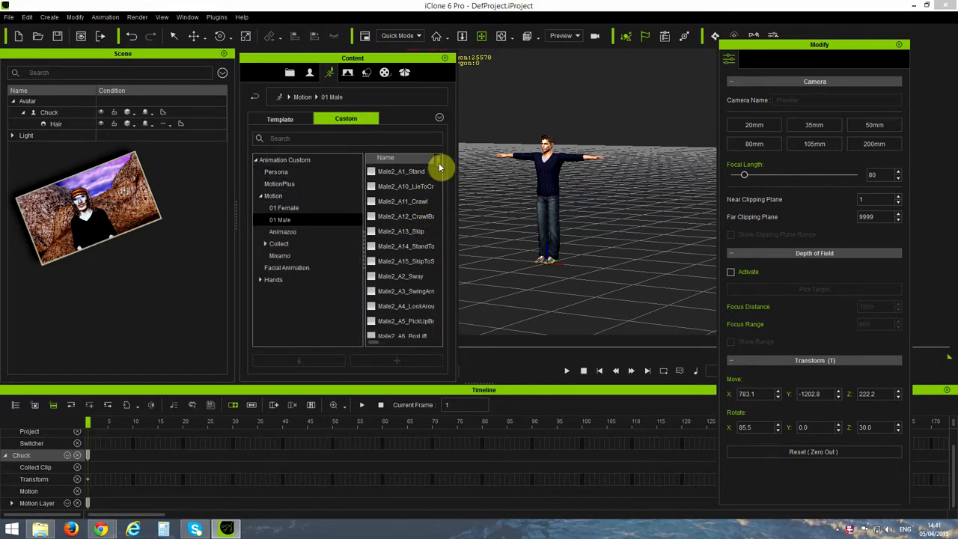
scroll(down, 3)
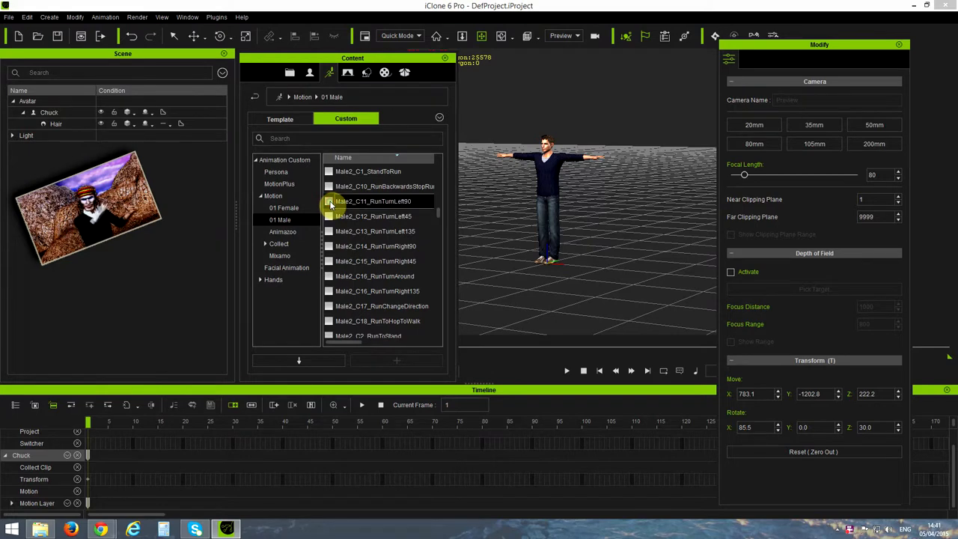
click(372, 203)
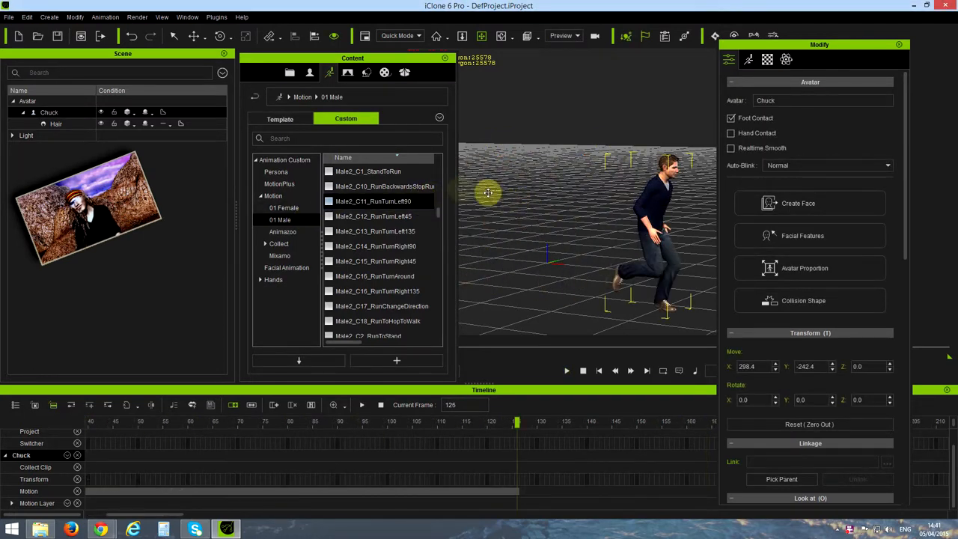
drag(353, 57, 236, 174)
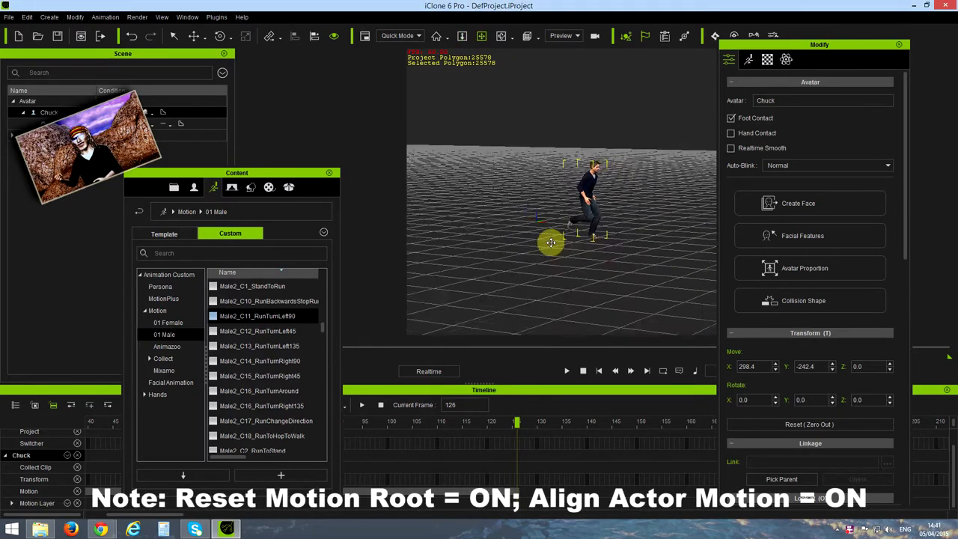
Step: Add the Walk motion from 01_G6 Motion_Chuck > Move after the run and inspect the clip on the timeline
click(165, 233)
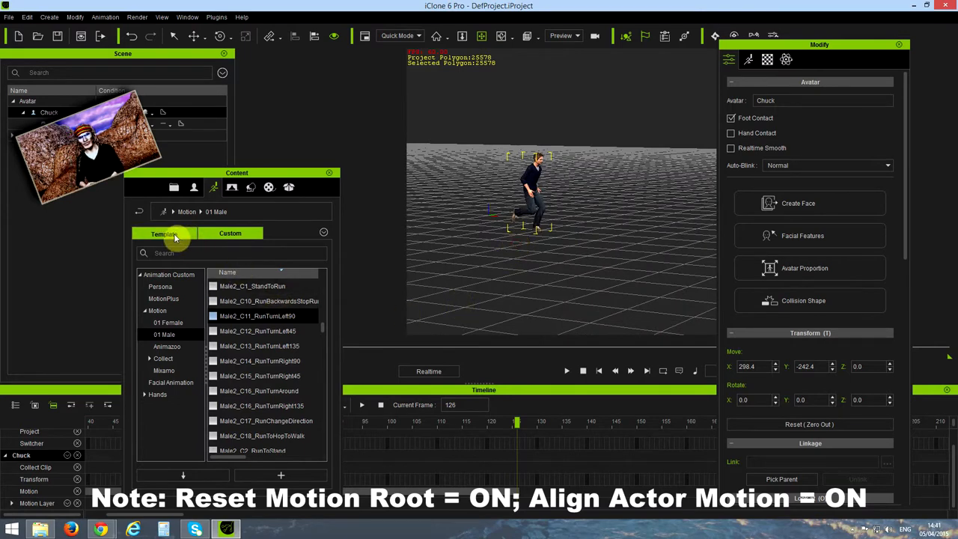
click(165, 358)
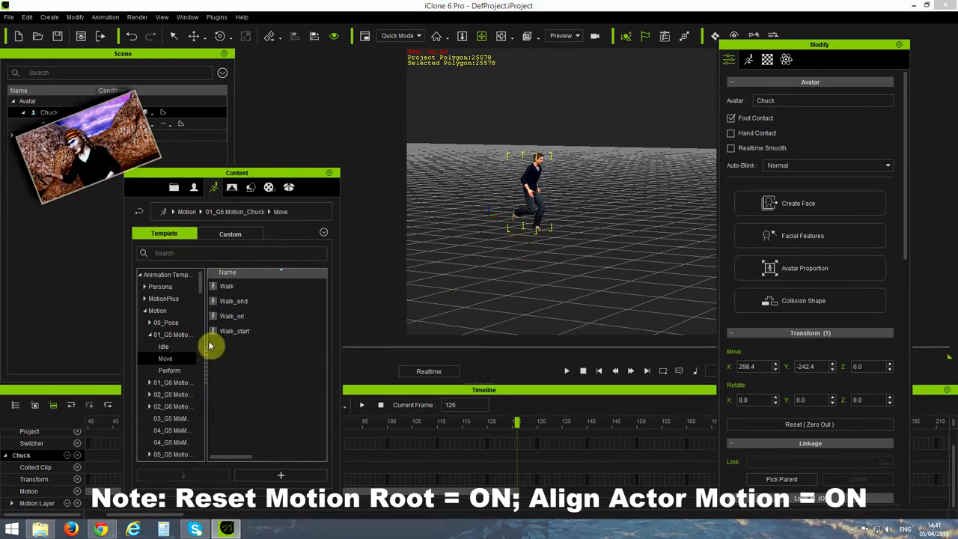
double_click(227, 286)
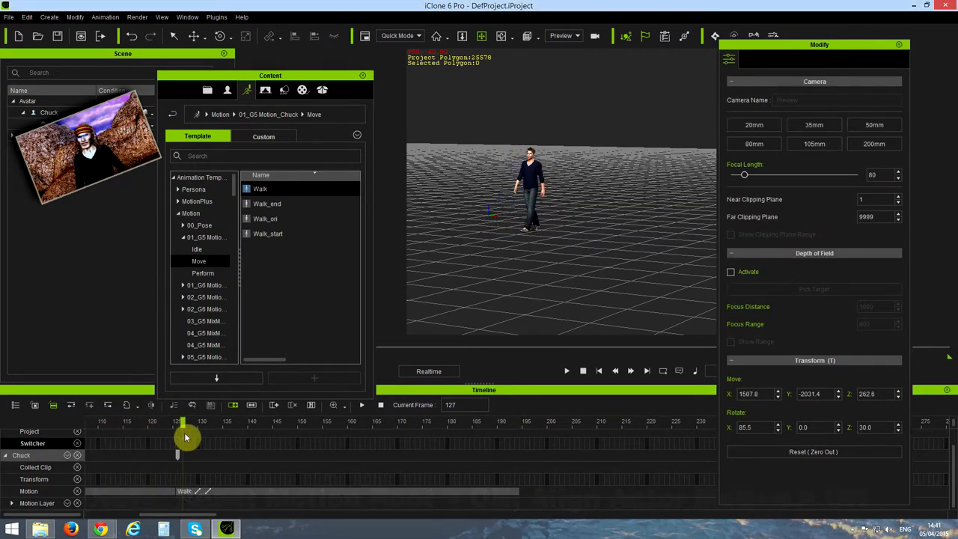
drag(185, 437, 192, 457)
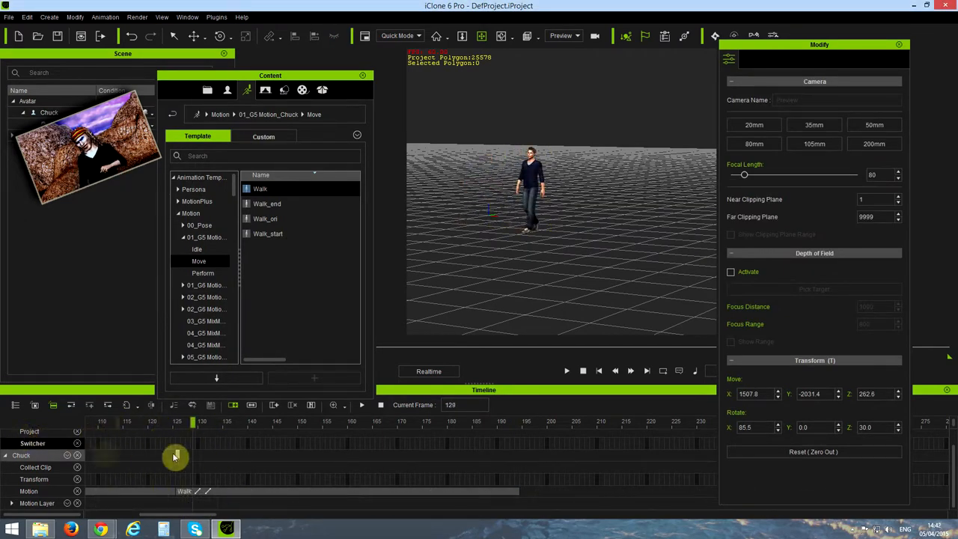
right_click(497, 202)
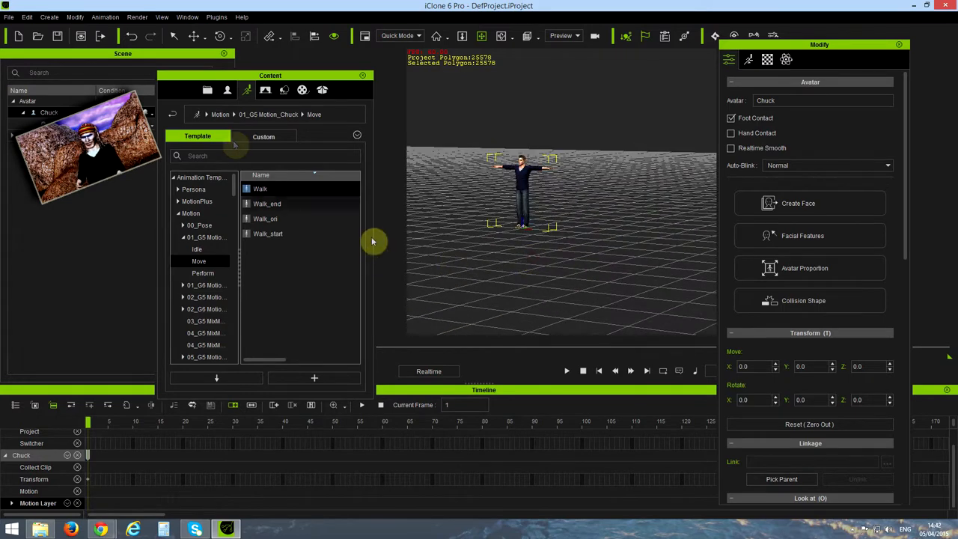
Step: Add the Pointer prop from AnimationHelpers and link it to Chuck's RL_BoneRoot via Pick Parent
click(264, 136)
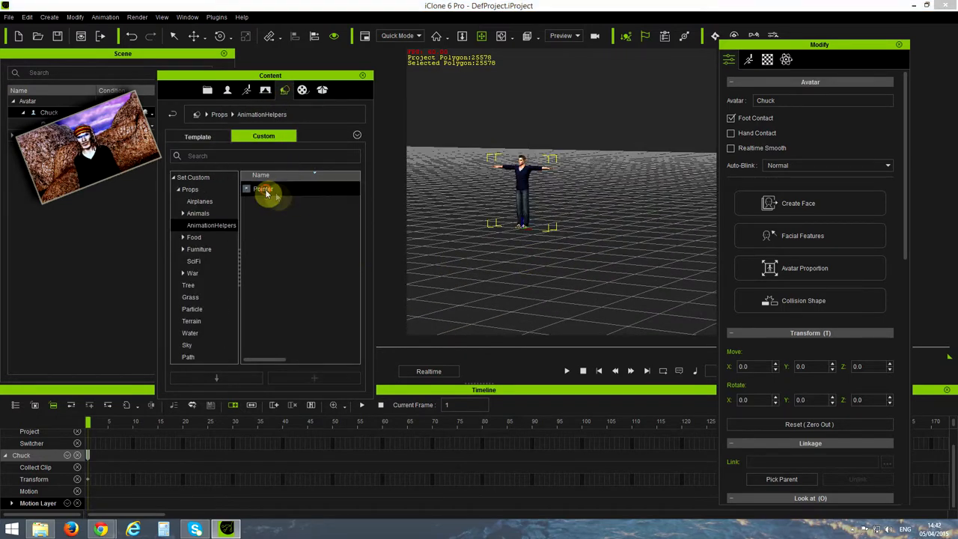
double_click(263, 188)
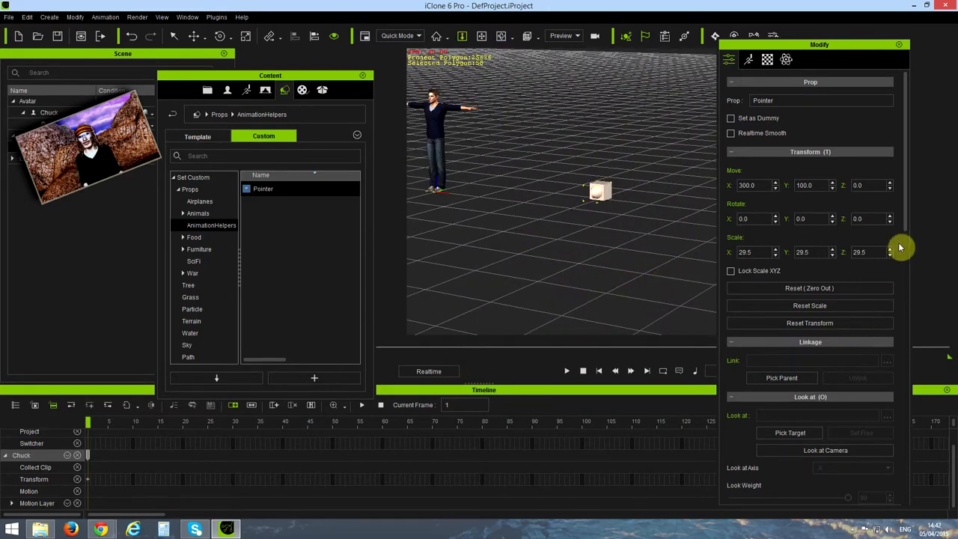
scroll(down, 3)
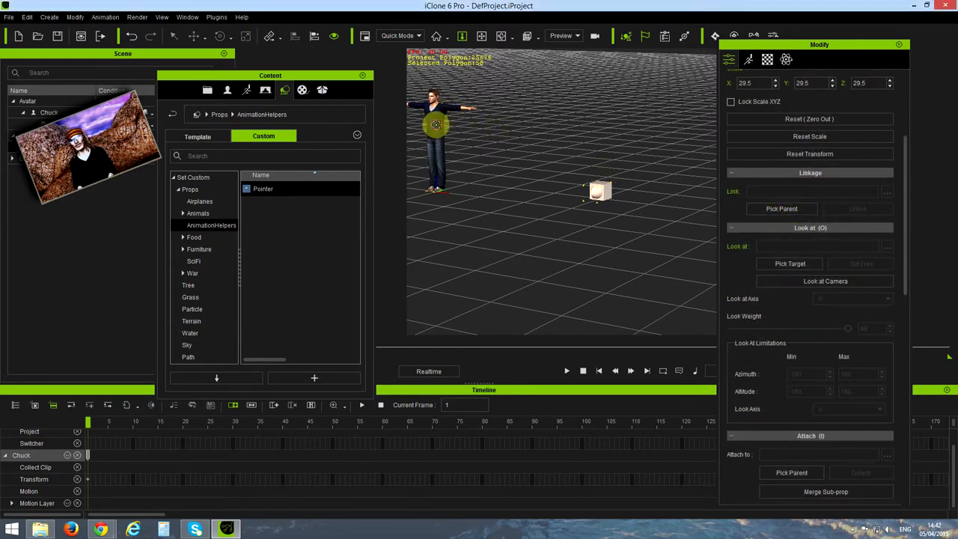
click(782, 210)
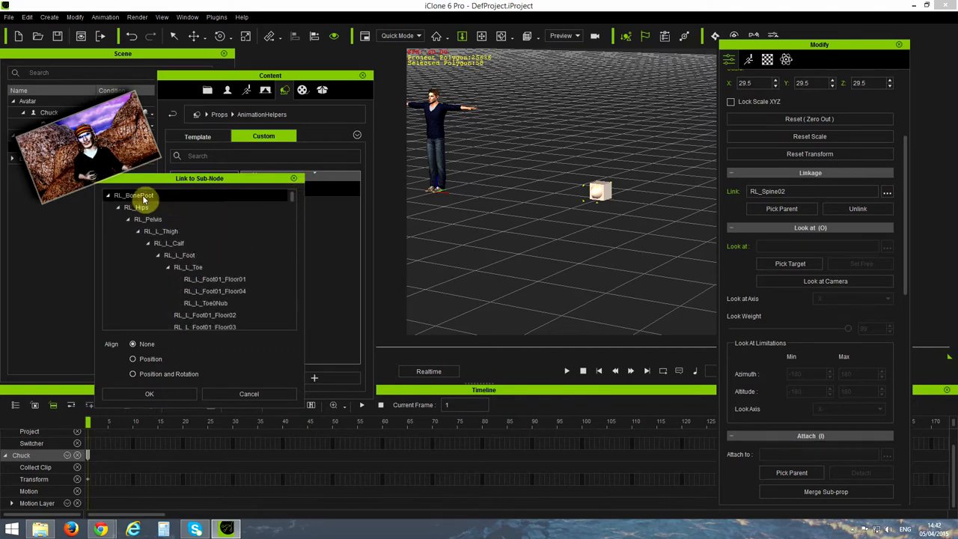
click(132, 375)
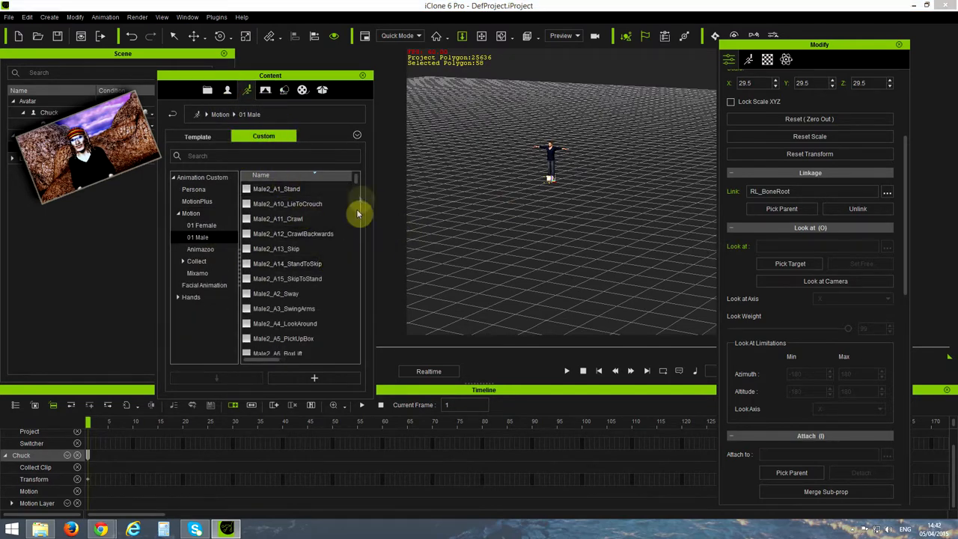
Step: Reapply Male2_C11_RunTurnLeft90 to Chuck, accept the incompatible motion warning, and scrub through the run
scroll(down, 3)
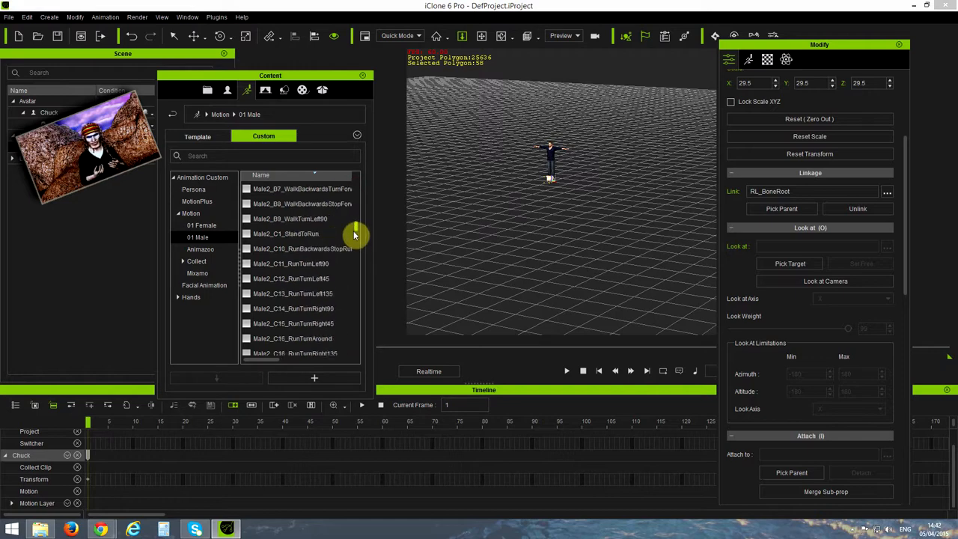
double_click(292, 267)
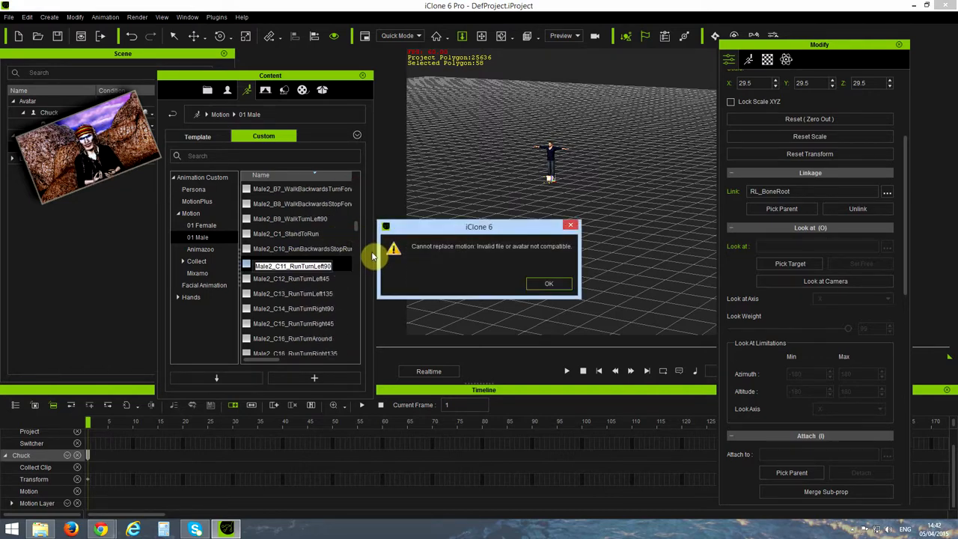
click(548, 283)
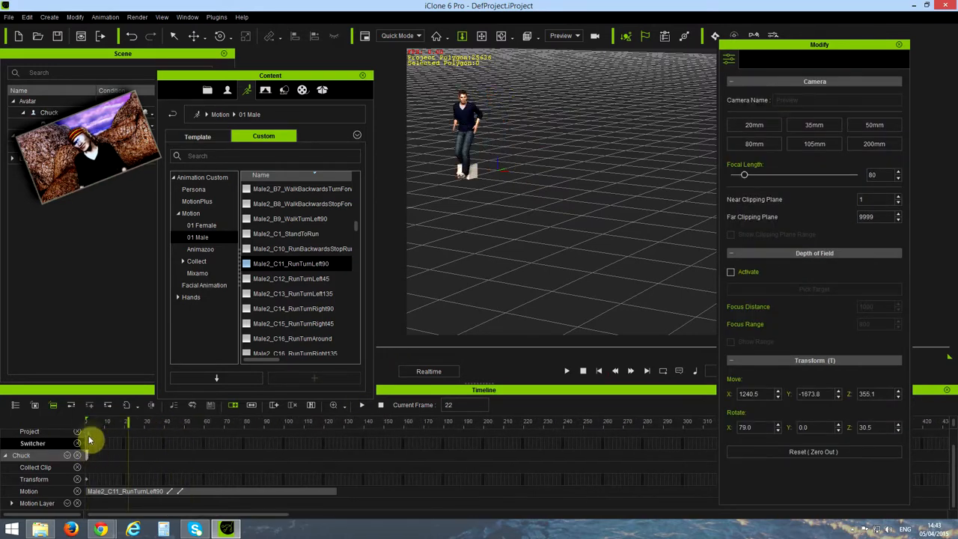
drag(127, 423, 98, 422)
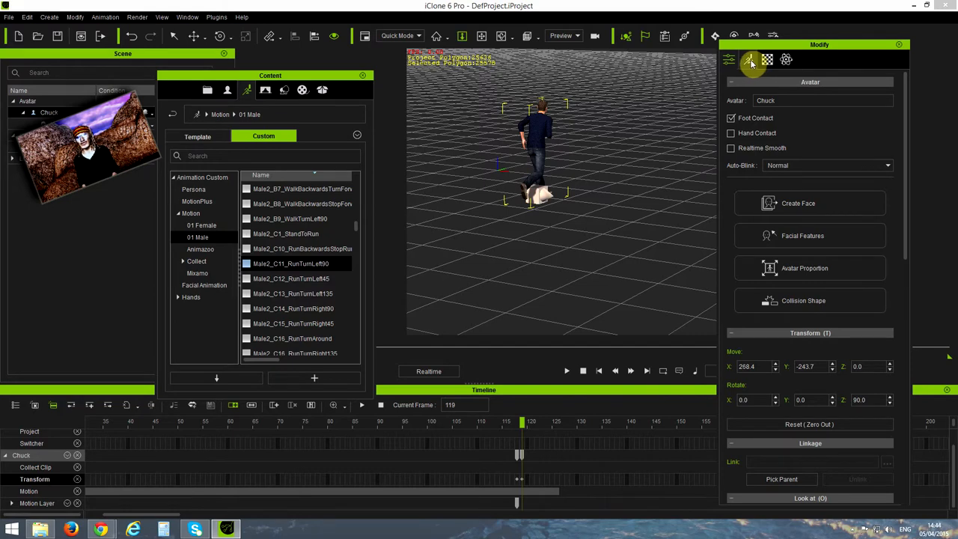
Step: Show Chuck's Motion tools in the Modify panel at frame 119
click(749, 60)
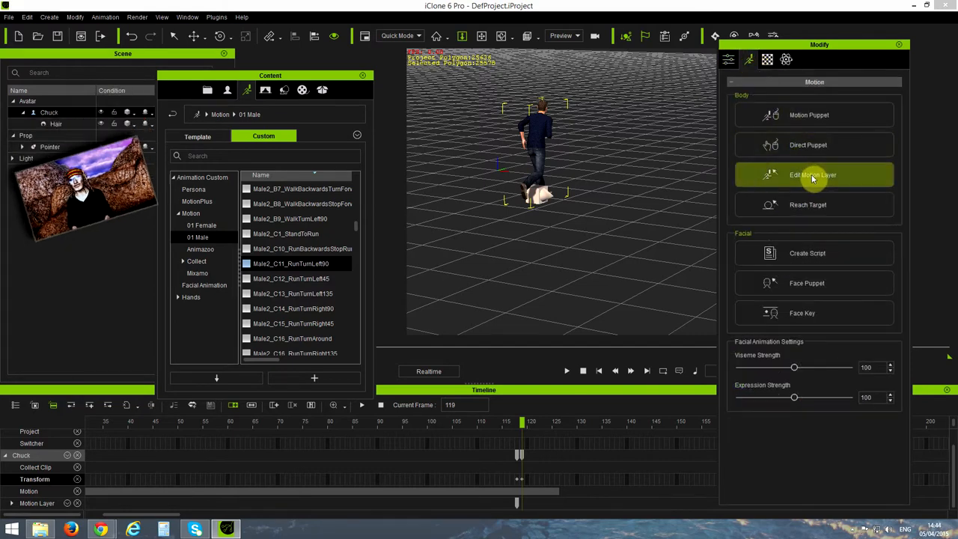
Step: In Edit Motion Layer, rotate Chuck's hip root bone at frame 119 to face the turned run direction
click(813, 173)
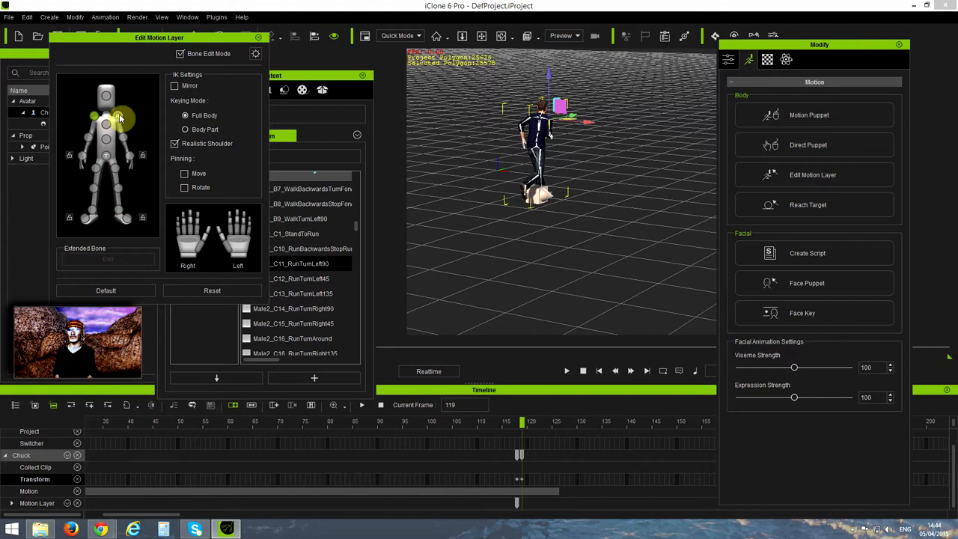
click(184, 174)
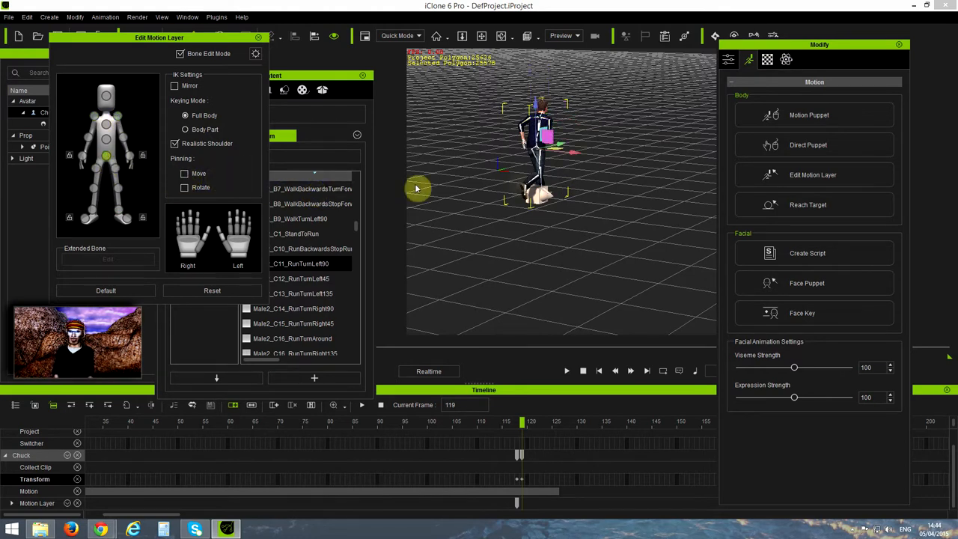
click(547, 146)
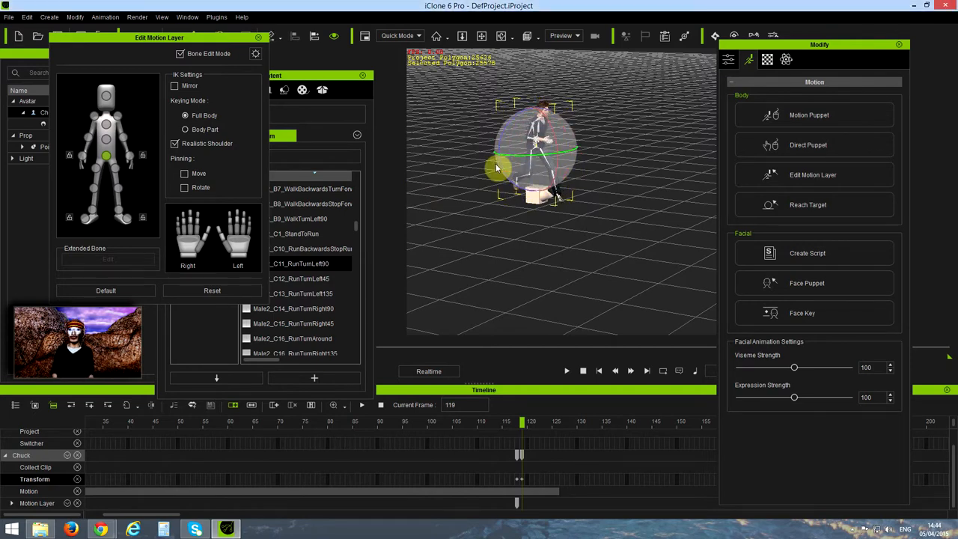
click(587, 238)
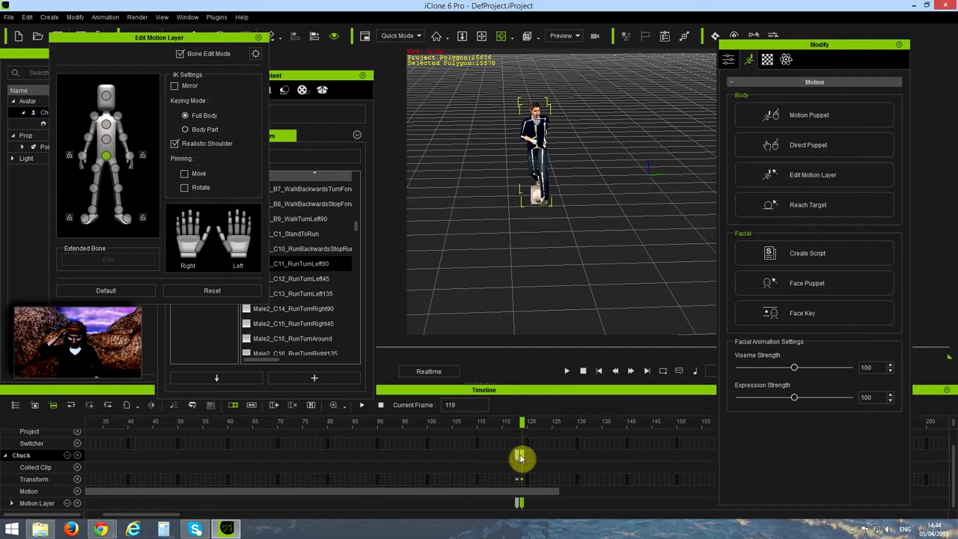
drag(522, 458, 519, 458)
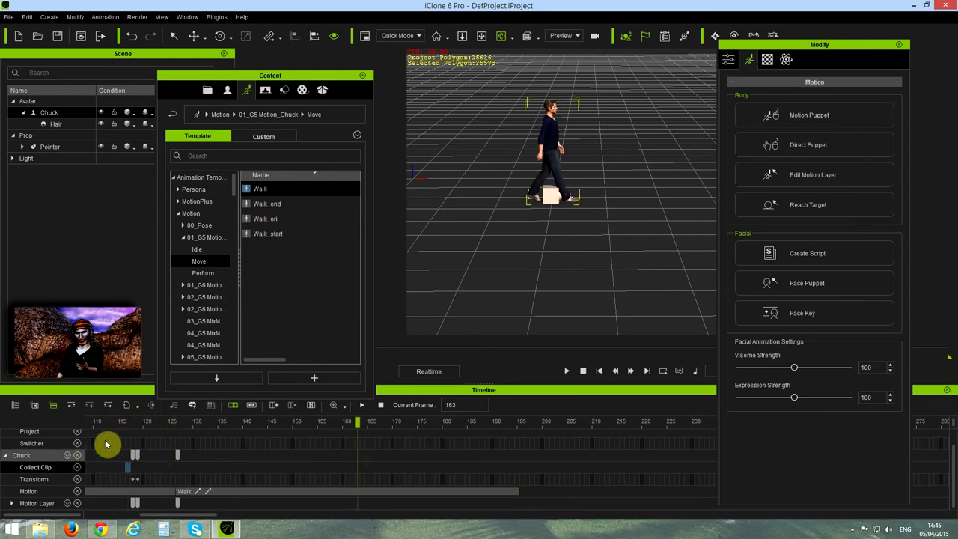
Step: Play the realigned run flowing into the Walk clip through frame 136
click(566, 372)
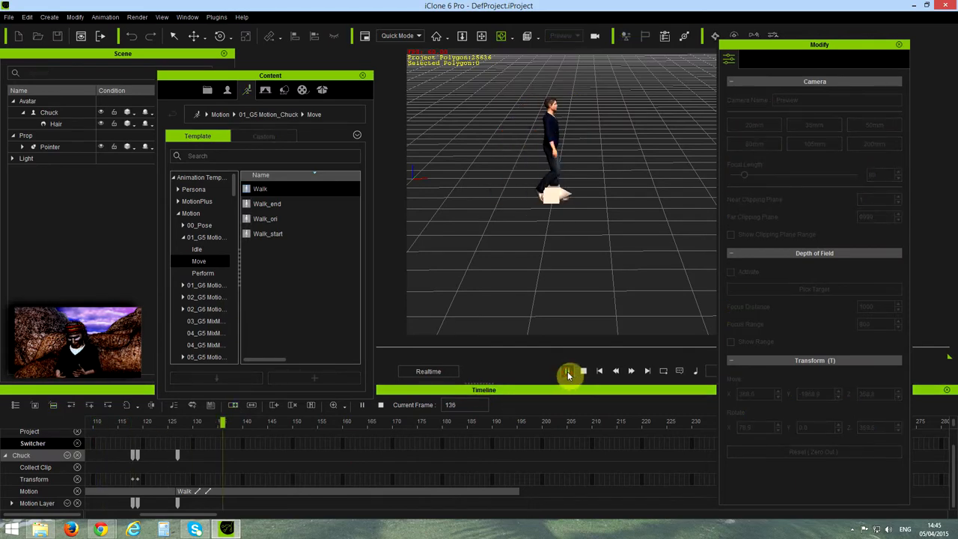